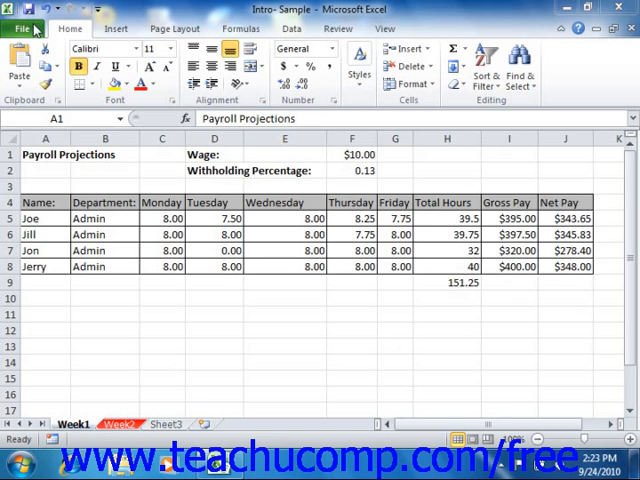
# Step: Open Backstage view on the Info page for the Intro- Sample workbook
pyautogui.click(25, 28)
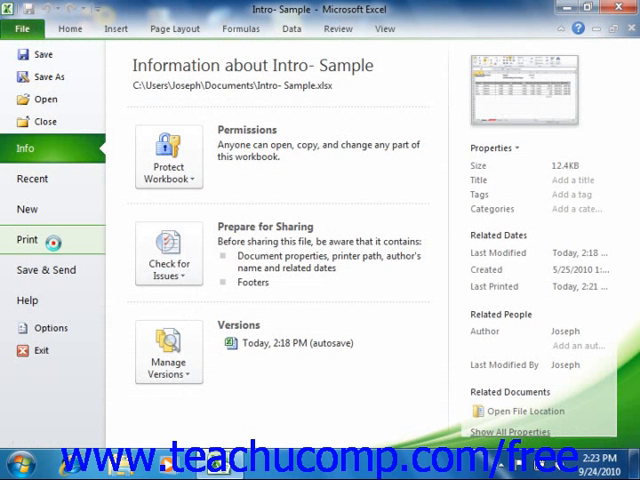
# Step: Switch to the Print page to preview the Payroll Projections sheet in landscape
pyautogui.click(27, 240)
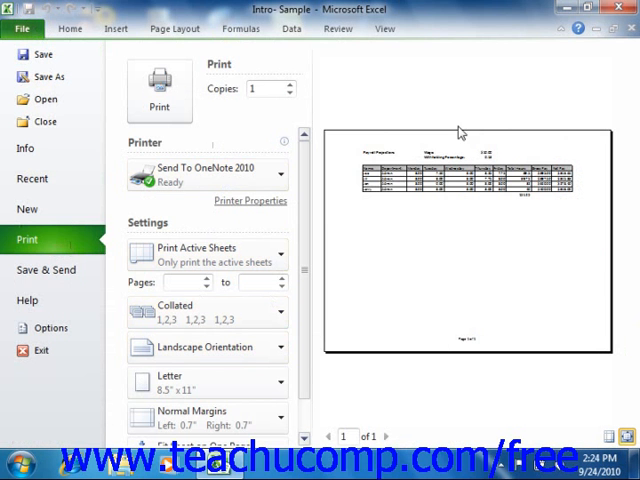
pyautogui.moveTo(363, 295)
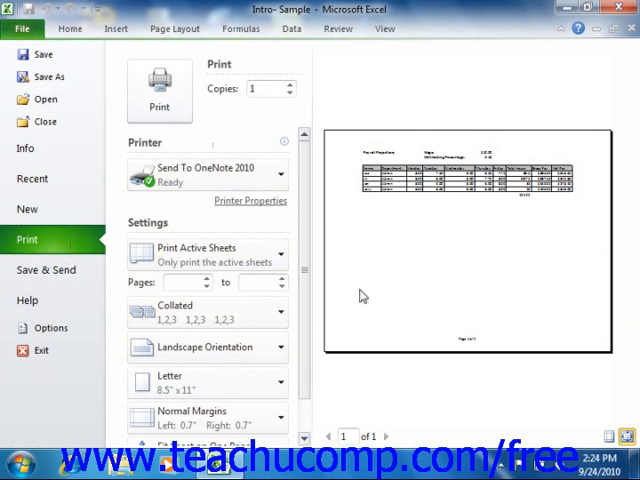
pyautogui.moveTo(399, 289)
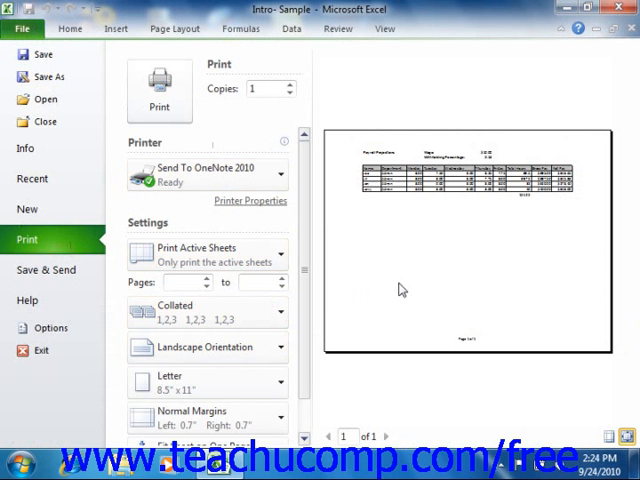
pyautogui.moveTo(515, 379)
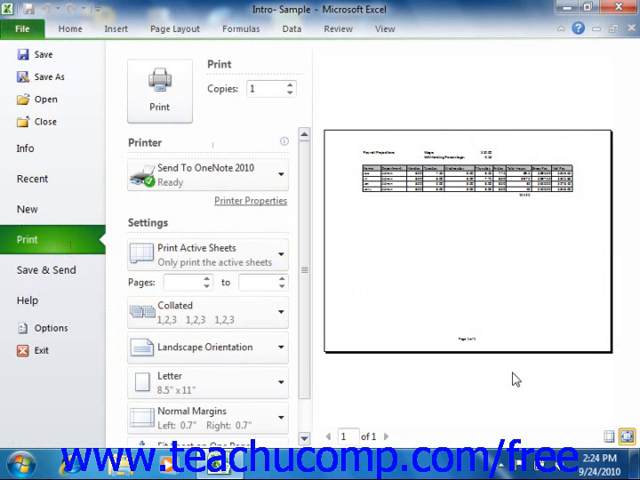
pyautogui.moveTo(607, 440)
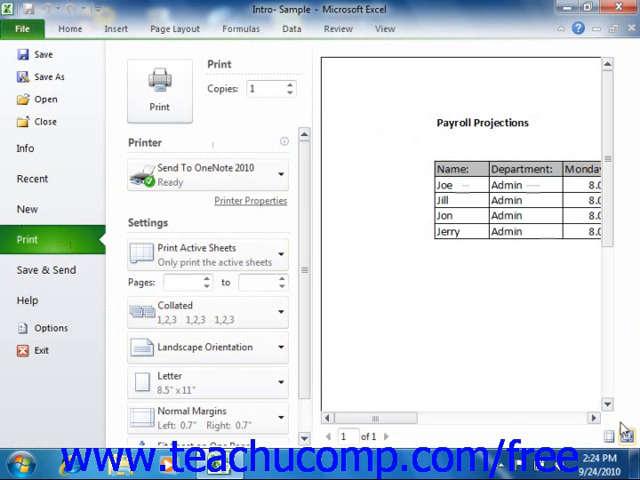
pyautogui.moveTo(597, 396)
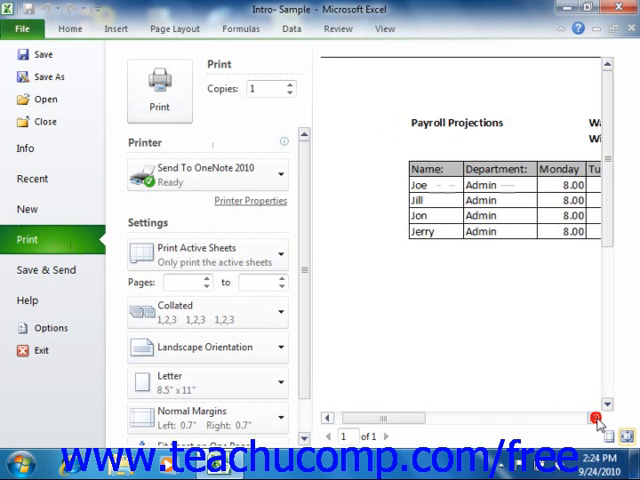
pyautogui.click(596, 418)
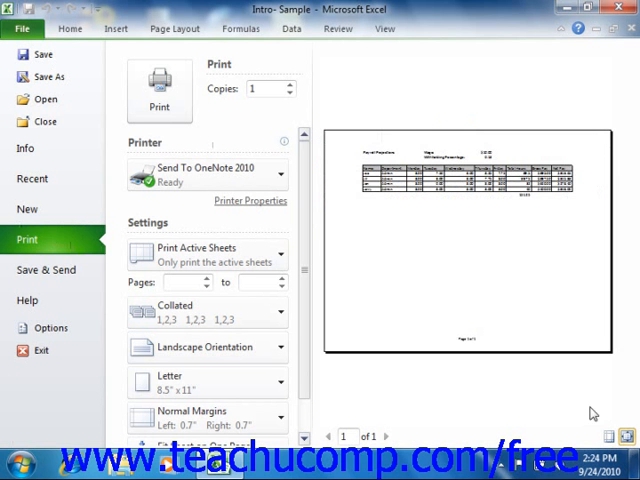
pyautogui.moveTo(497, 281)
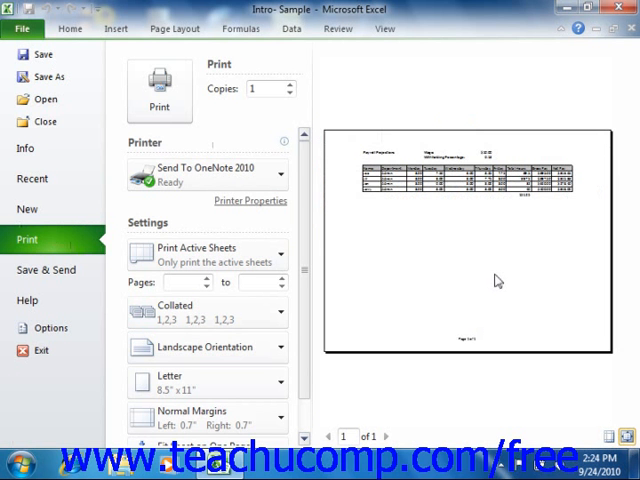
pyautogui.moveTo(389, 440)
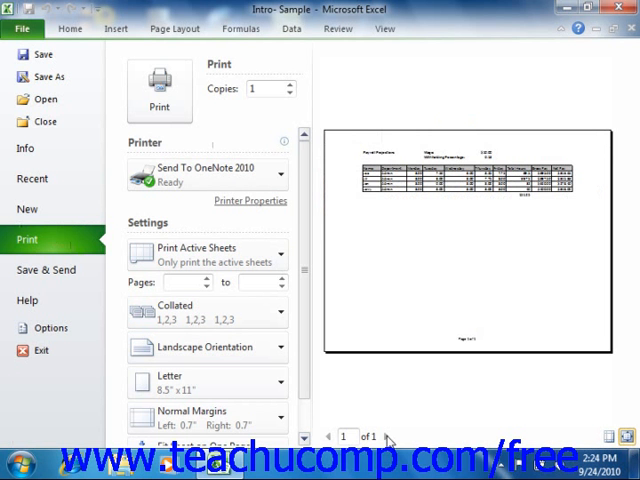
pyautogui.moveTo(386, 437)
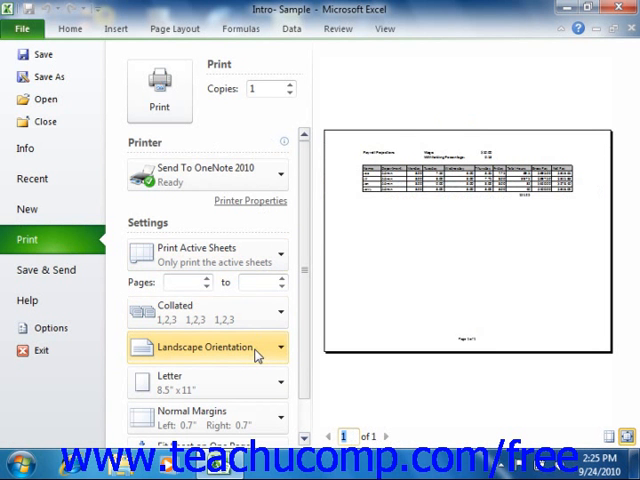
pyautogui.moveTo(200, 52)
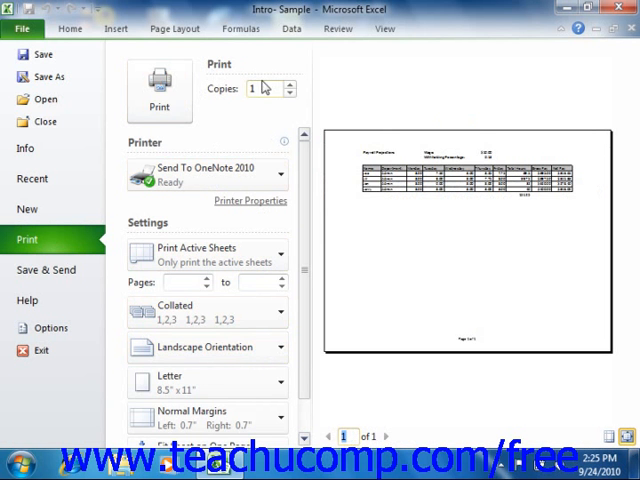
pyautogui.click(253, 89)
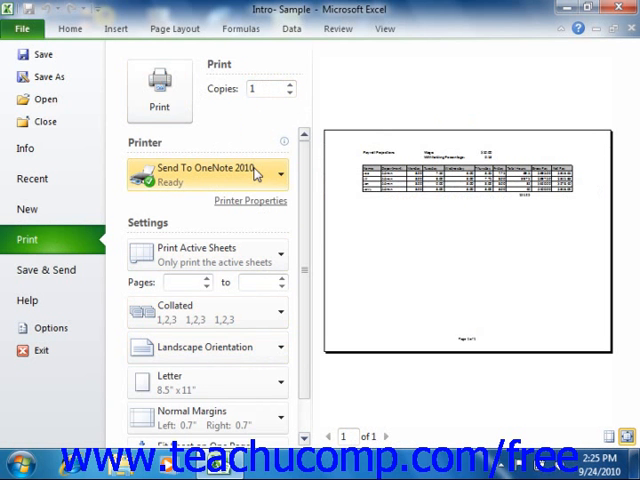
pyautogui.moveTo(258, 178)
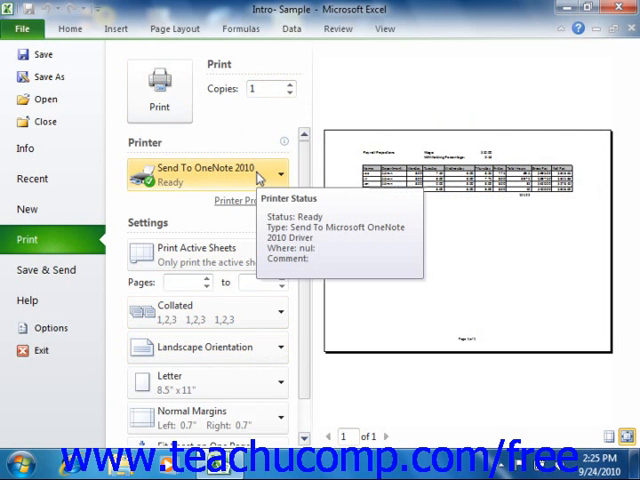
pyautogui.click(209, 173)
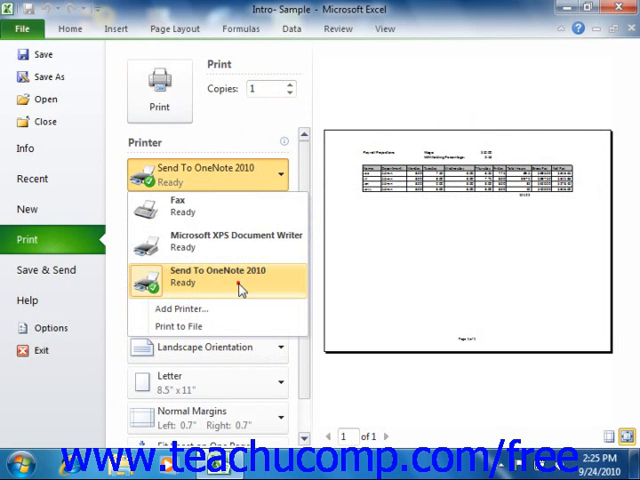
pyautogui.click(217, 276)
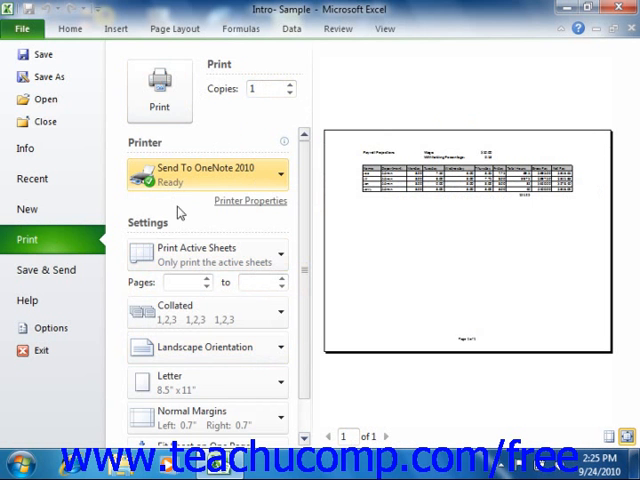
pyautogui.moveTo(169, 228)
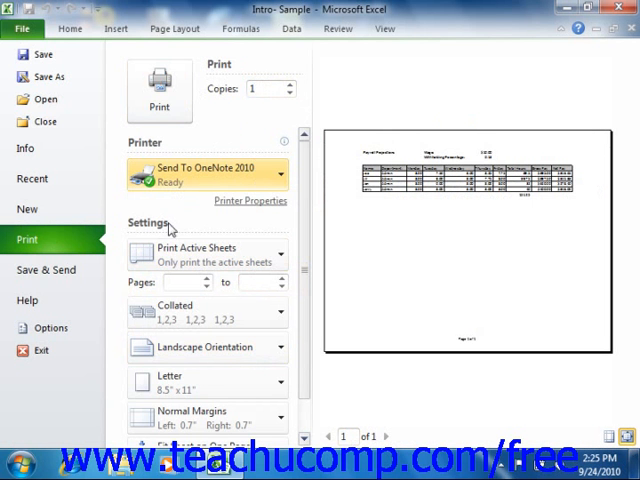
pyautogui.moveTo(202, 238)
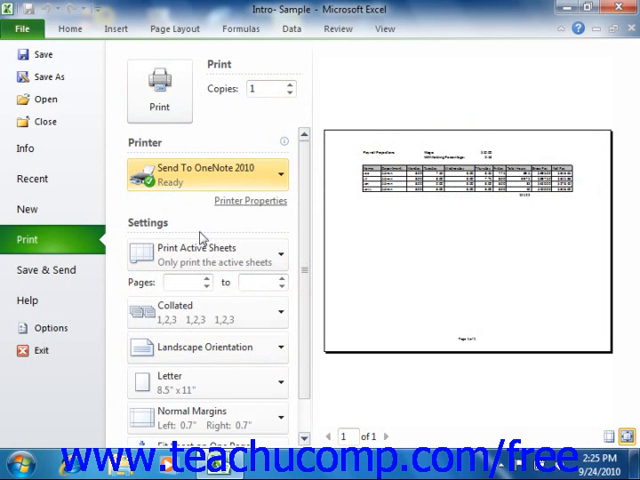
pyautogui.scroll(-3)
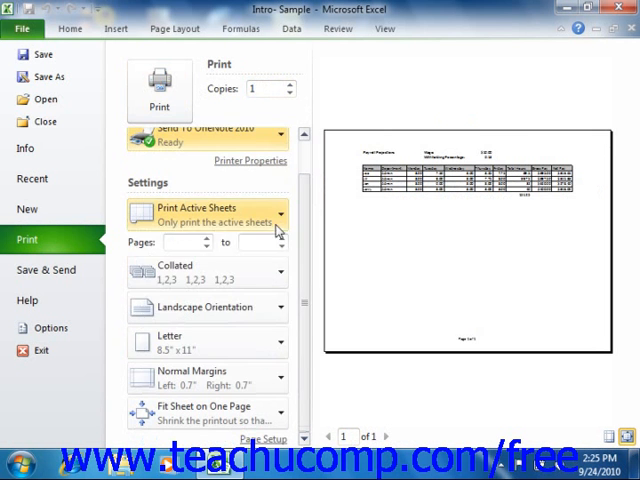
pyautogui.click(205, 213)
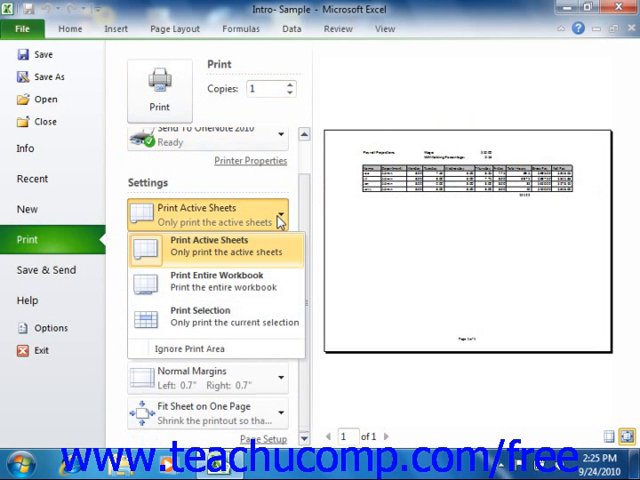
pyautogui.moveTo(267, 264)
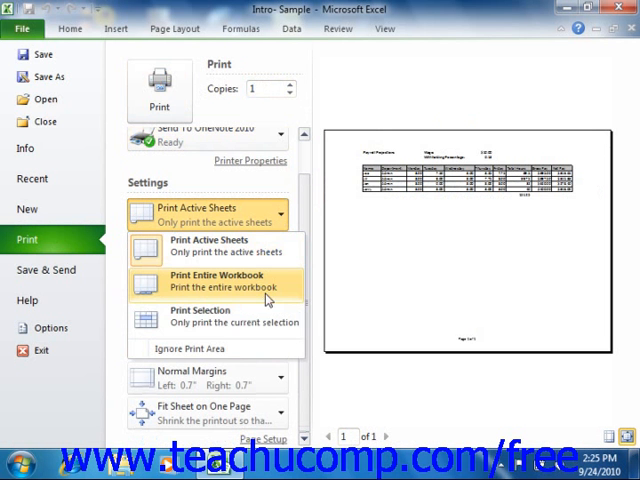
pyautogui.moveTo(264, 322)
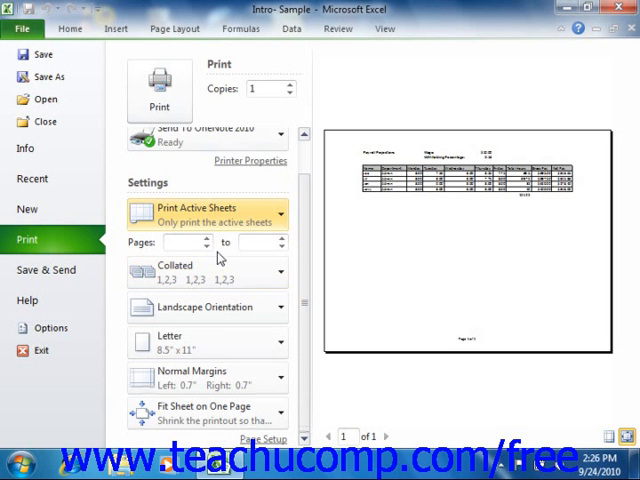
pyautogui.moveTo(219, 258)
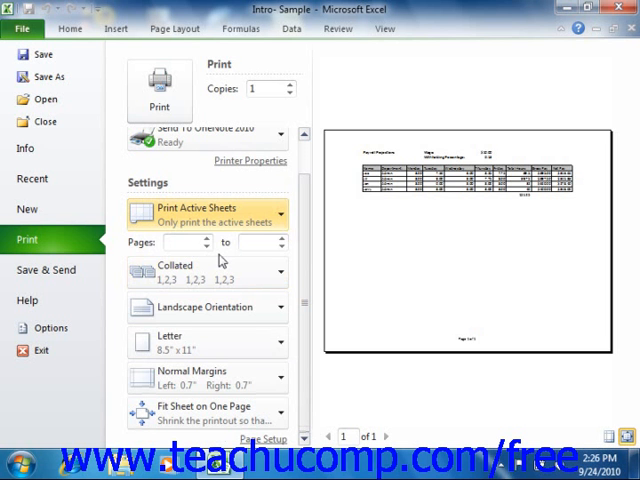
# Step: Focus the Pages 'to' box, then list the Collated and Uncollated printing options
pyautogui.click(207, 213)
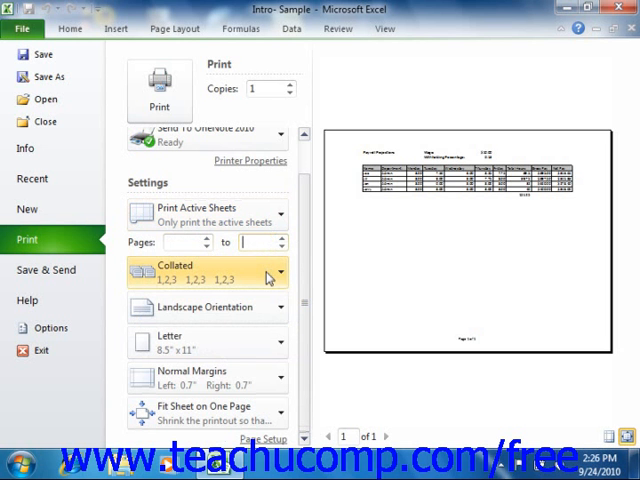
pyautogui.click(207, 271)
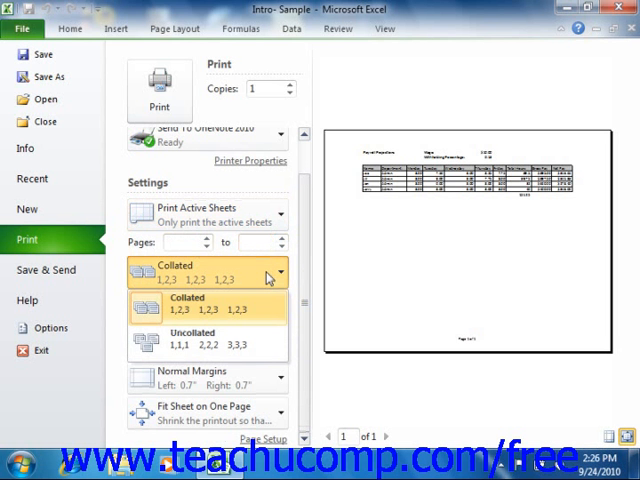